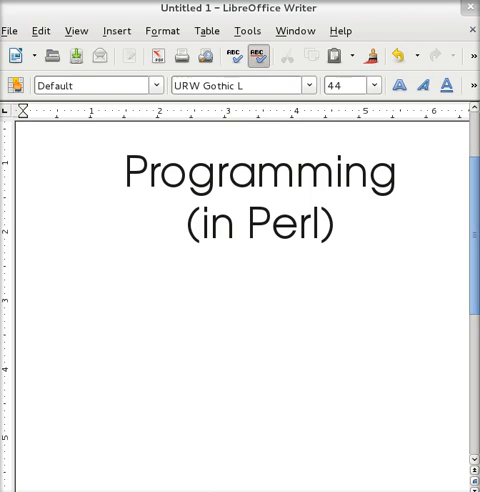
Type 'Windows' and 'Mac / Linux' as separate lines under the Programming (in Perl) title.
left_click(261, 335)
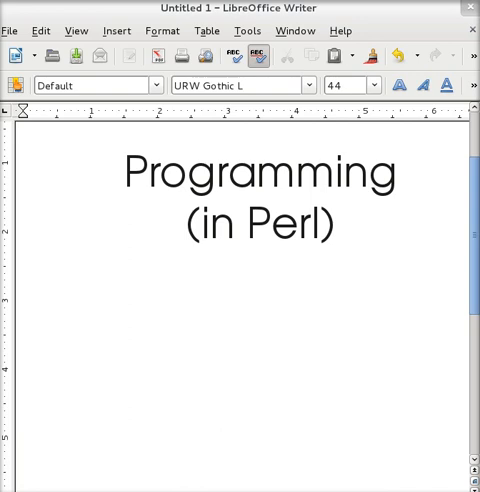
left_click(260, 335)
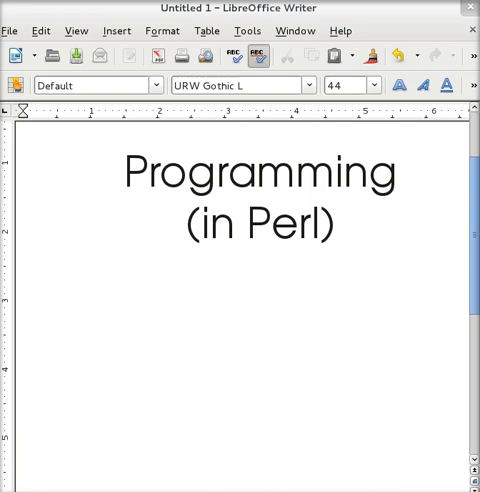
left_click(260, 335)
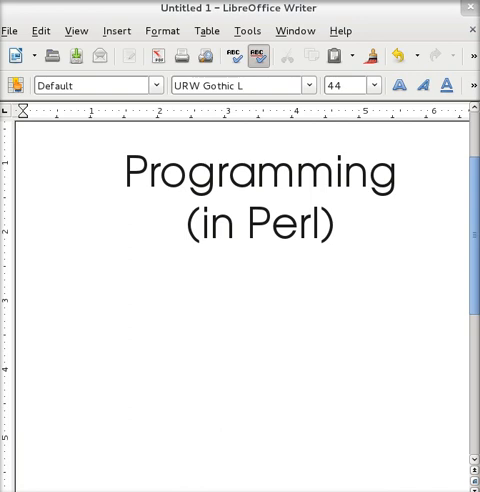
left_click(261, 330)
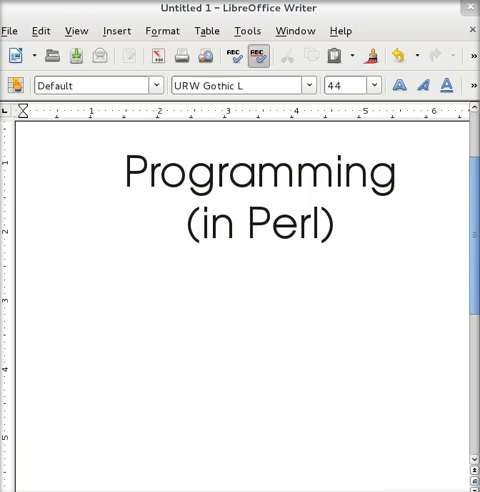
left_click(261, 333)
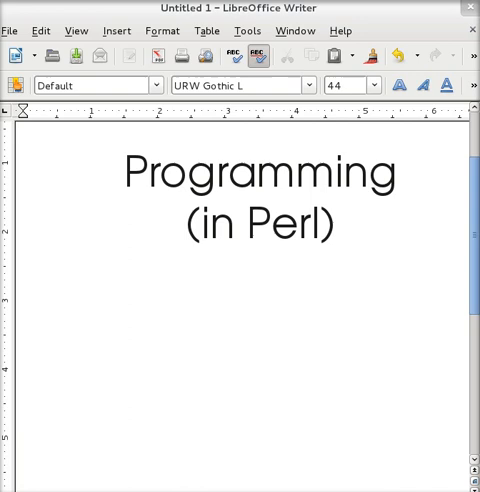
left_click(260, 332)
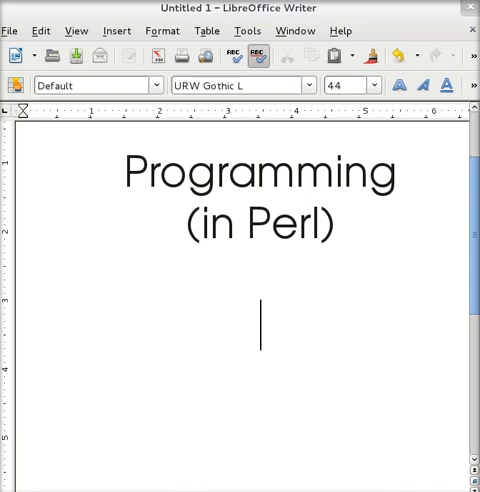
type("Windows")
type("Mac / L")
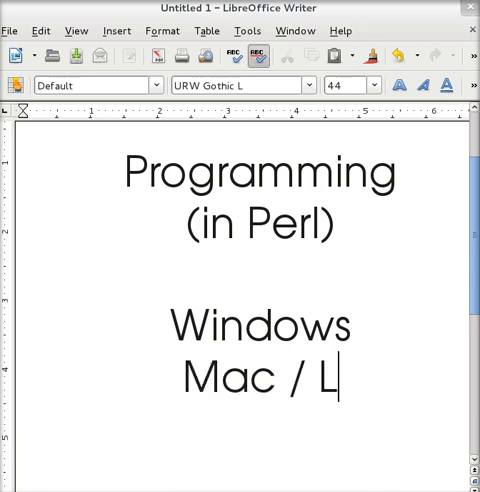
type("inux")
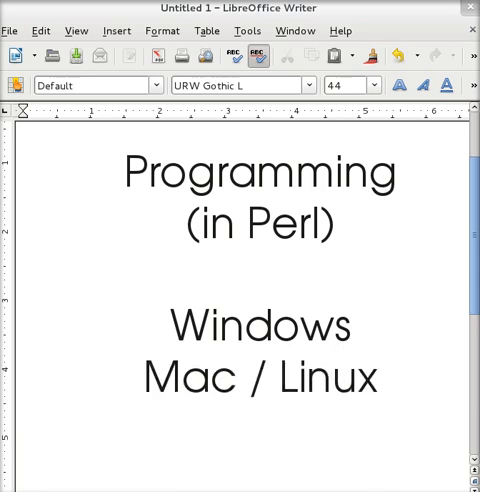
mouse_move(126, 370)
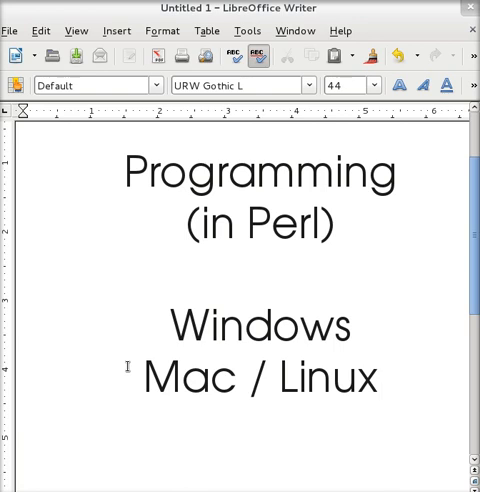
left_click(378, 378)
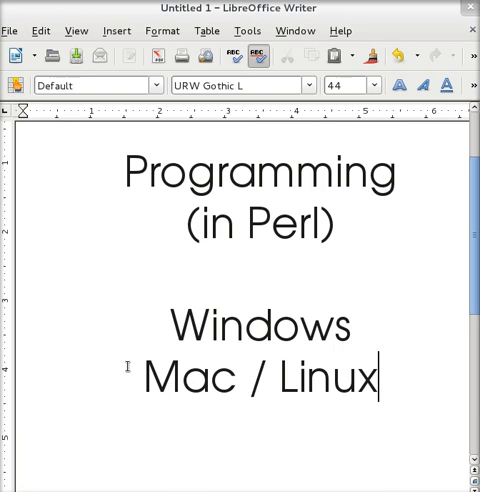
left_click(350, 327)
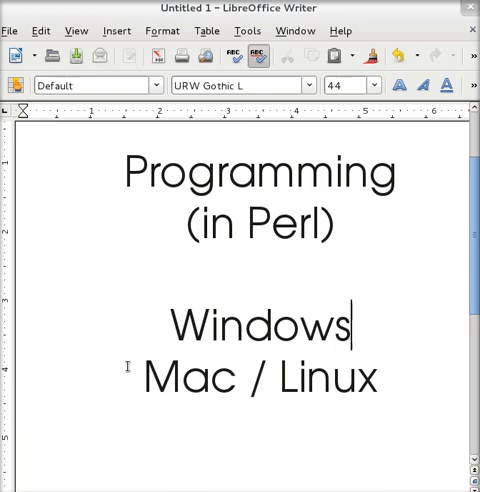
key("Return")
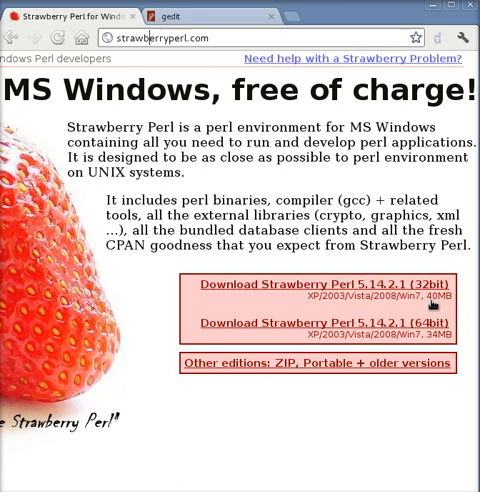
mouse_move(418, 328)
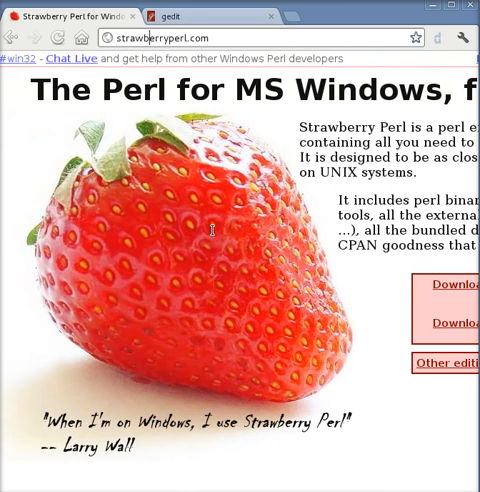
mouse_move(190, 133)
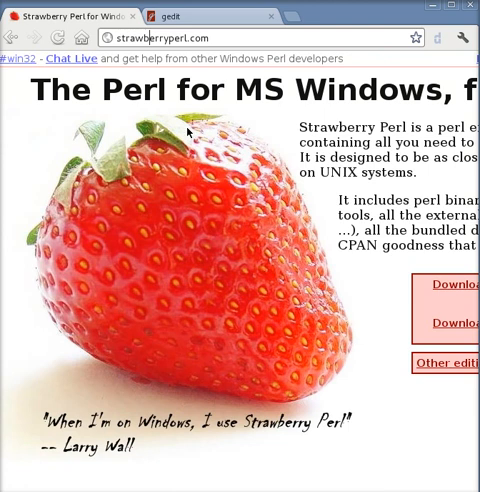
mouse_move(365, 20)
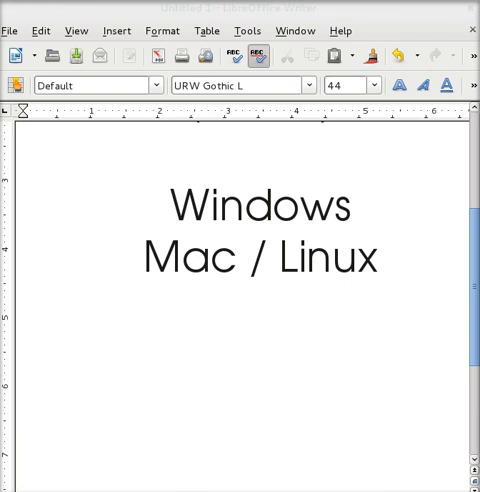
mouse_move(67, 112)
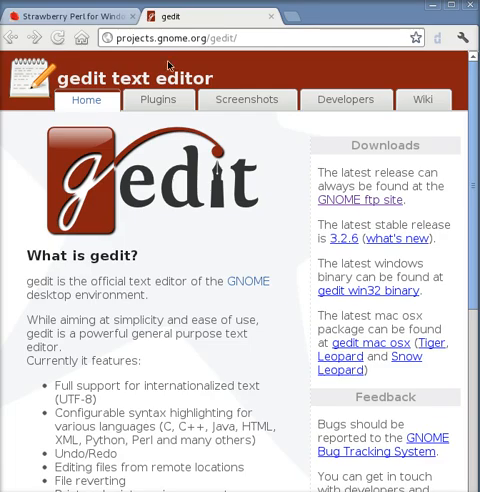
mouse_move(160, 65)
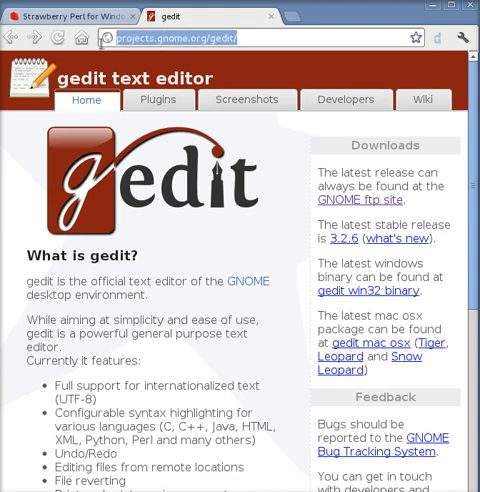
mouse_move(130, 170)
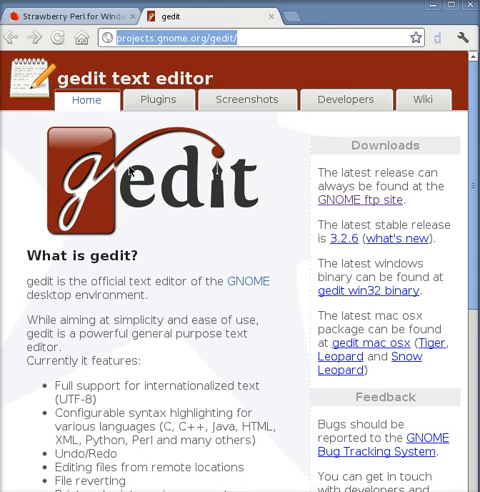
mouse_move(175, 315)
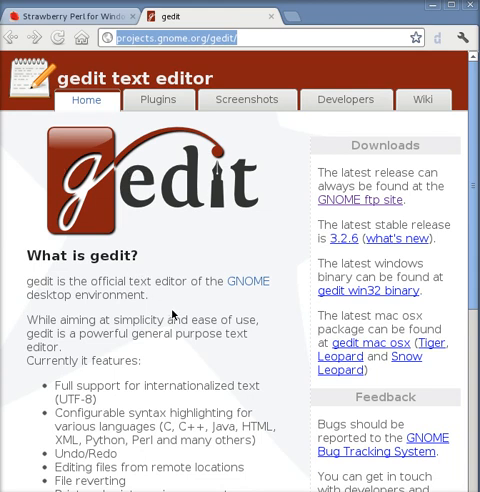
Scroll the gedit page to its feature list and Windows and Mac OS X download links.
scroll("down", 3)
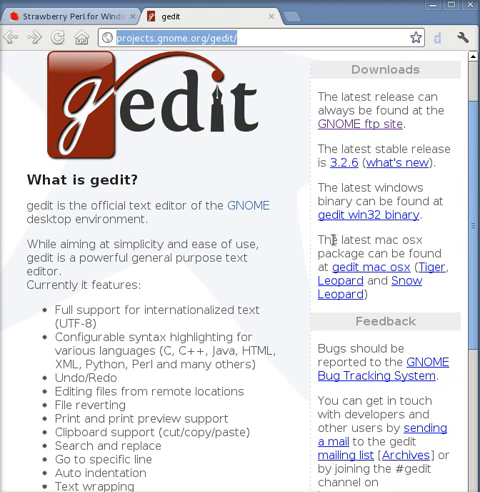
mouse_move(370, 270)
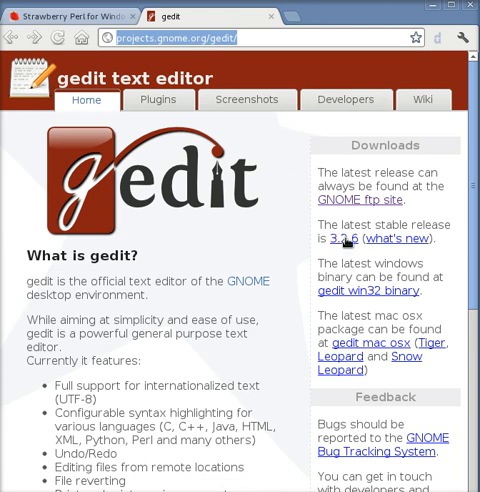
mouse_move(285, 200)
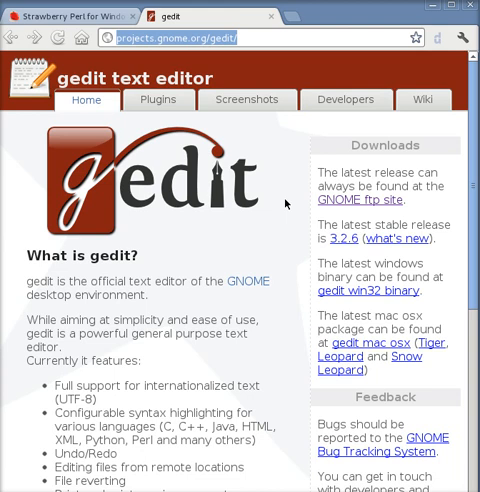
mouse_move(274, 17)
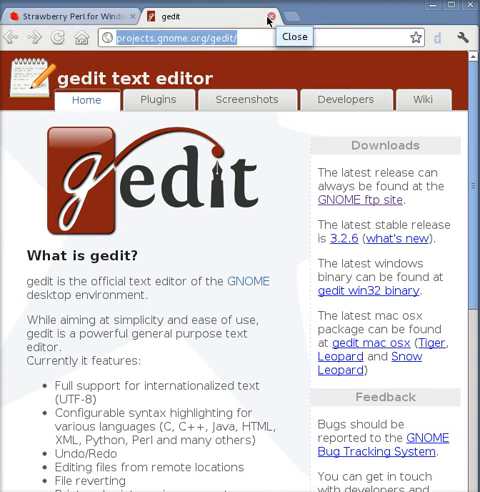
mouse_move(322, 18)
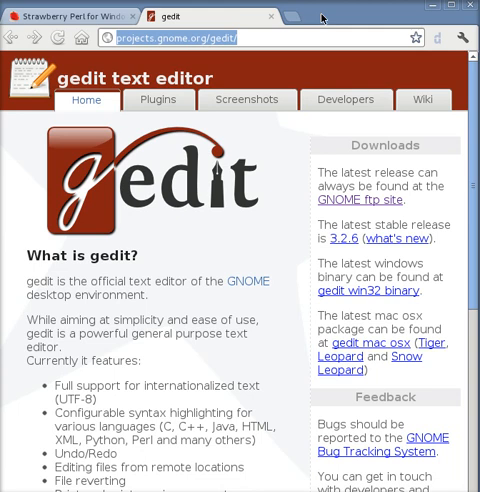
mouse_move(320, 13)
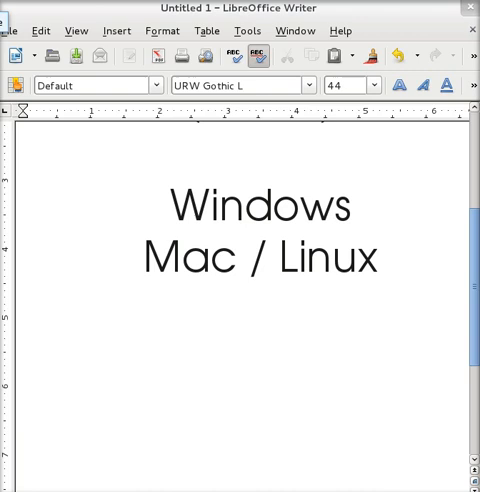
Insert 'Start > Run' and 'cmd.exe' lines beneath Windows on the slide.
left_click(358, 256)
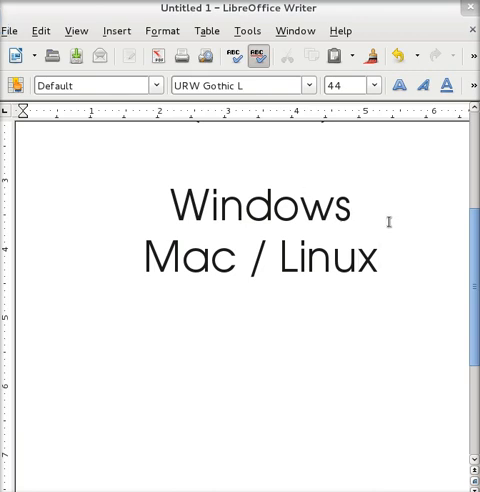
left_click(356, 205)
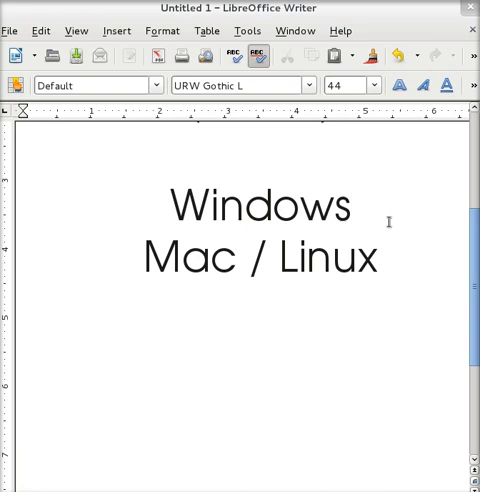
left_click(352, 207)
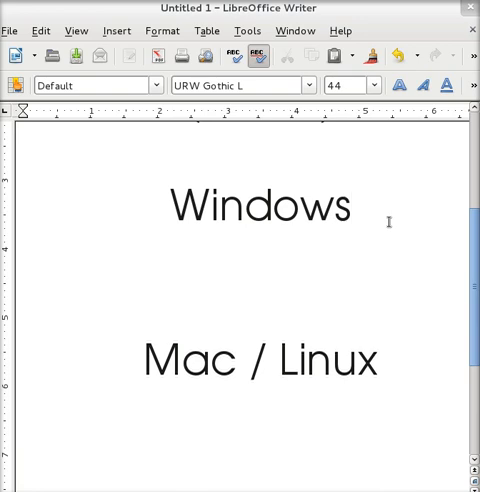
type("Start > Ru")
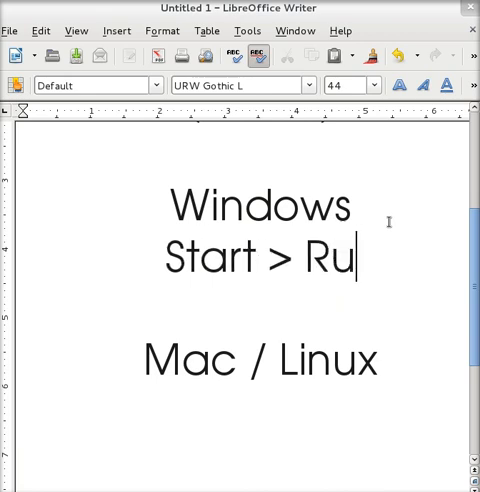
type("n")
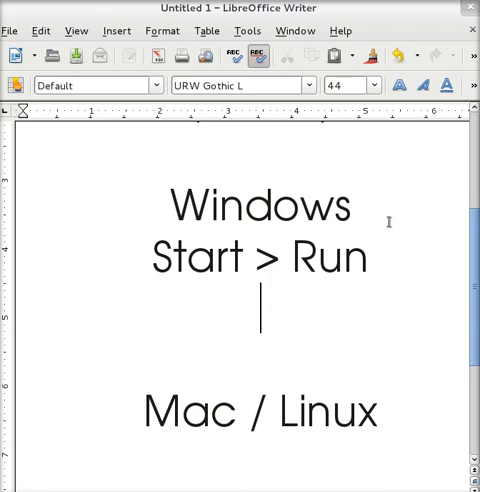
type("cmd.")
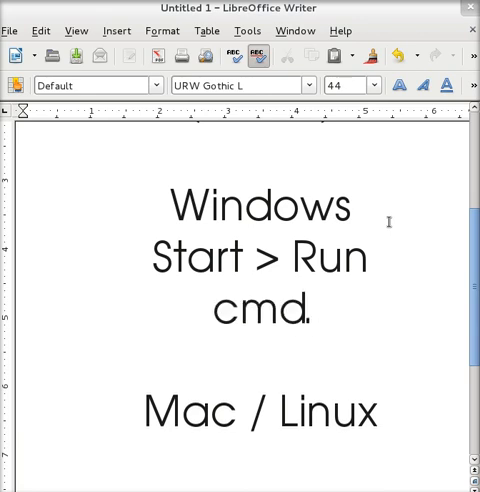
type("exe")
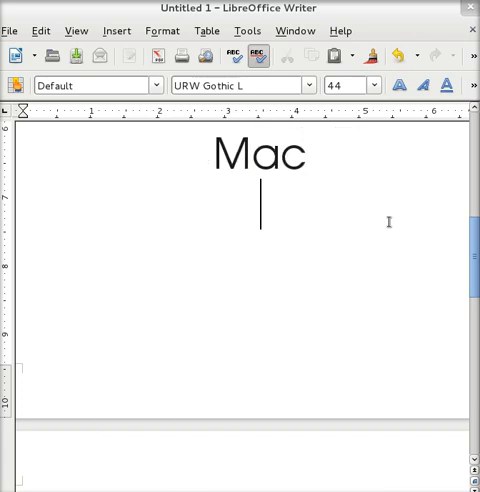
Type 'Applications/Utilities' and 'Terminal', entered as 'Terminl', under the Mac heading.
type("Application")
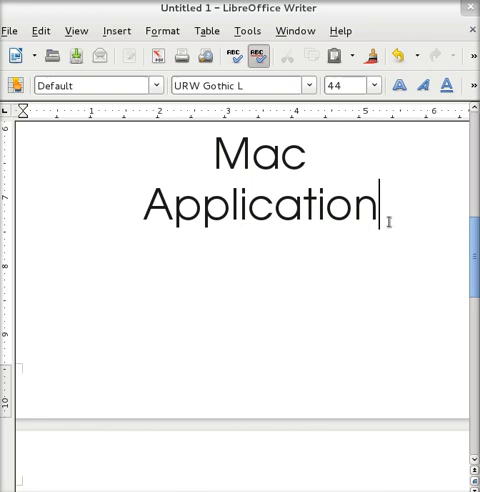
type("s/")
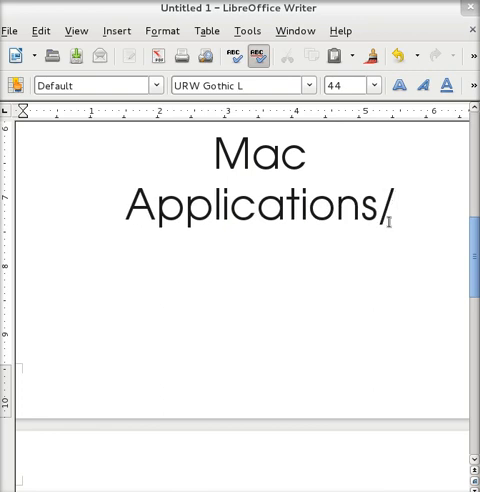
type("Utilities")
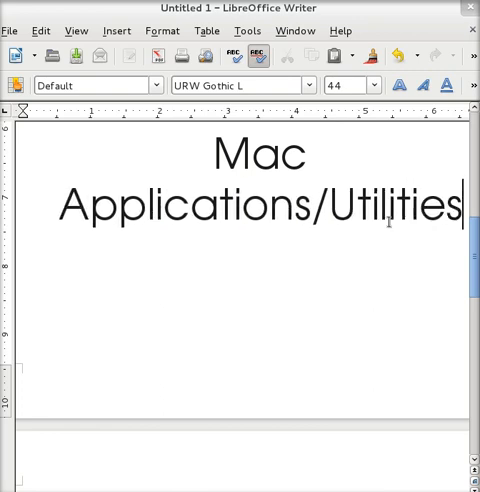
type("Ter")
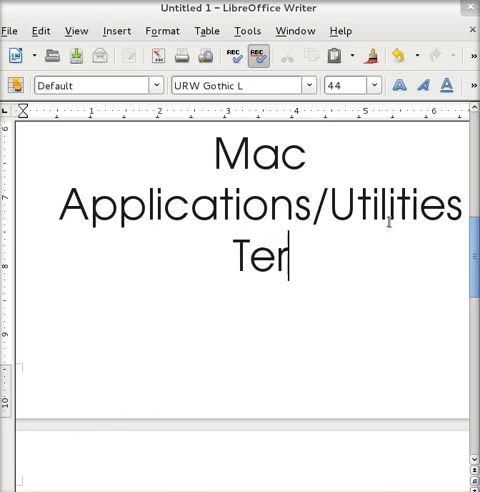
type("mi")
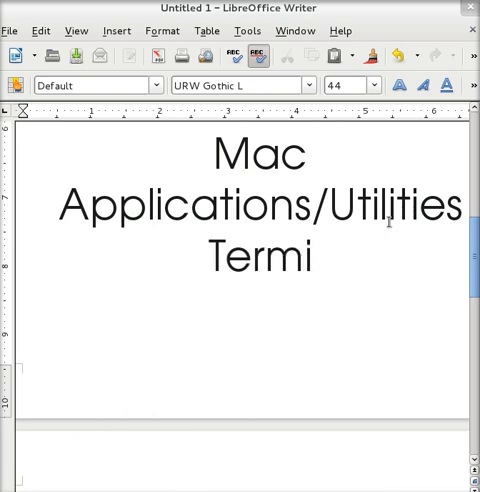
type("n")
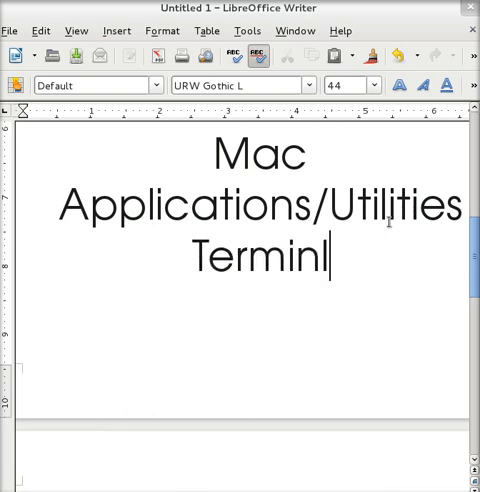
type("a")
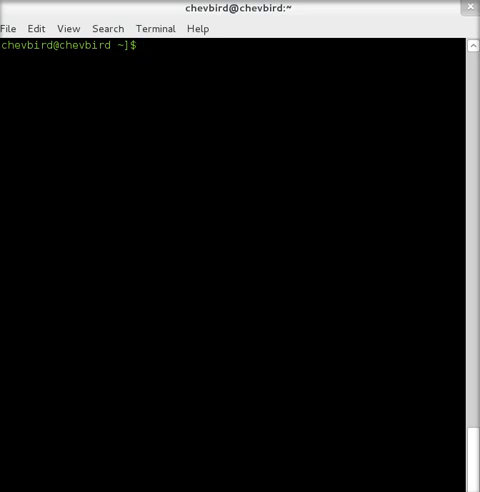
Enter the random keystrokes 'sxdcfghbjkdsfvs;fdlkgna;f' while the terminal window is open.
type("sxdcfghbjkdsfvs;fdlkgna;f")
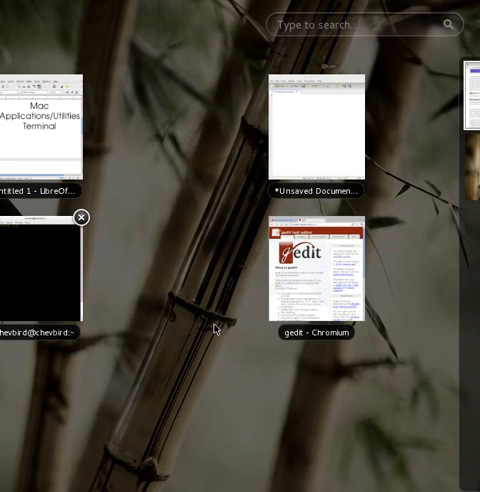
mouse_move(318, 137)
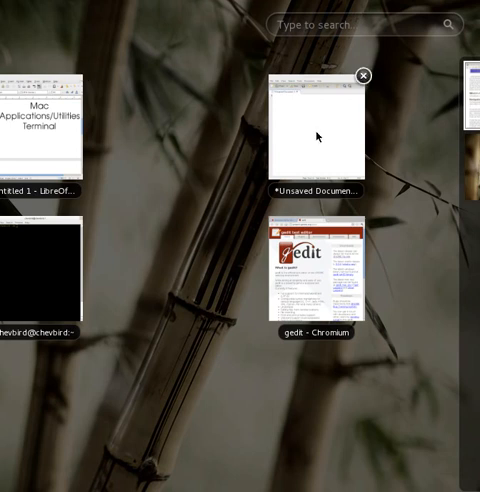
Switch to gedit's Unsaved Document 1 and enable Display line numbers in Preferences.
left_click(314, 130)
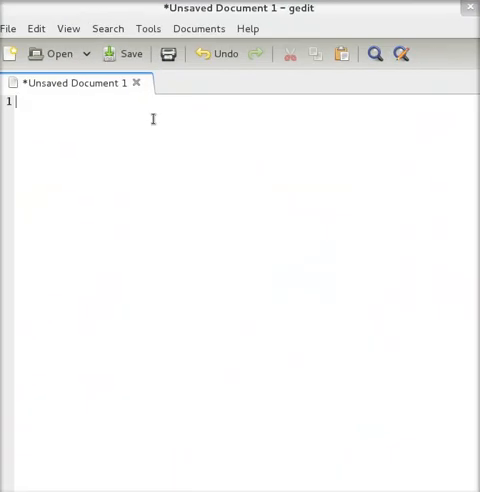
mouse_move(135, 88)
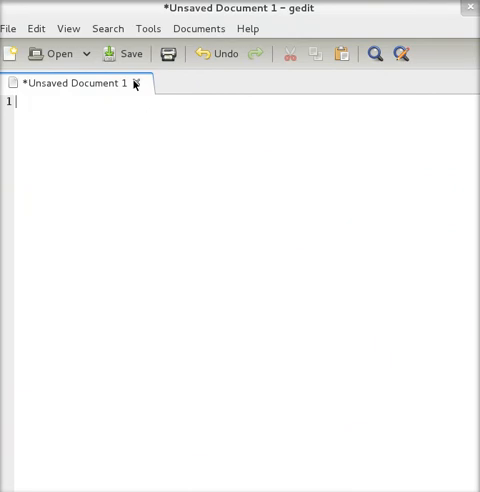
left_click(148, 28)
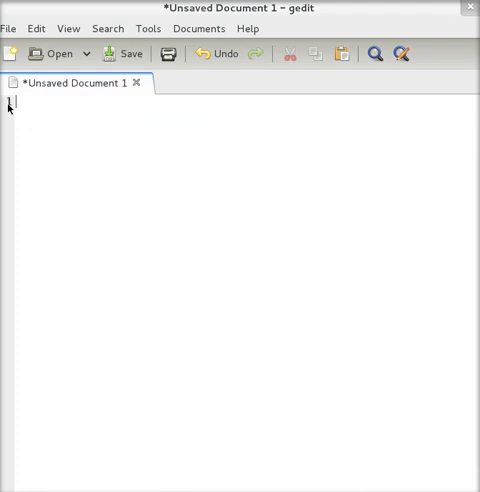
left_click(147, 28)
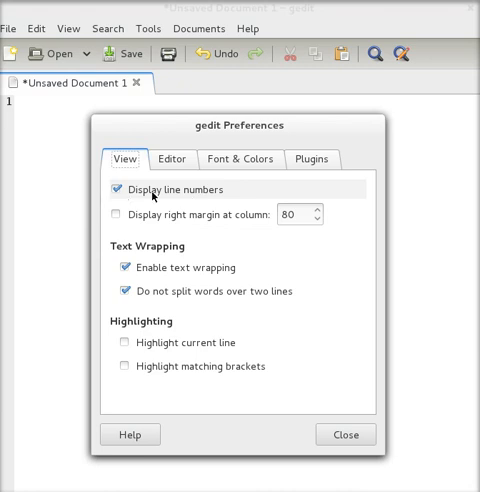
mouse_move(308, 313)
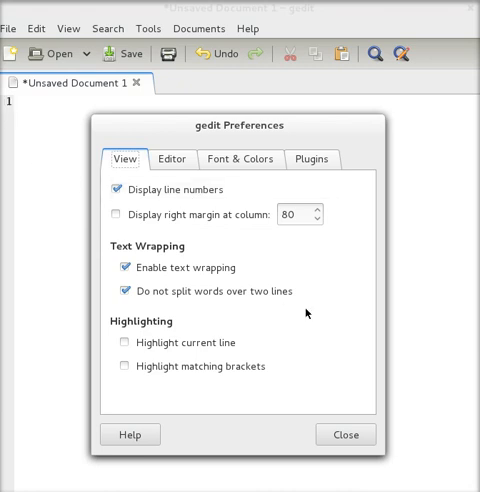
left_click(345, 434)
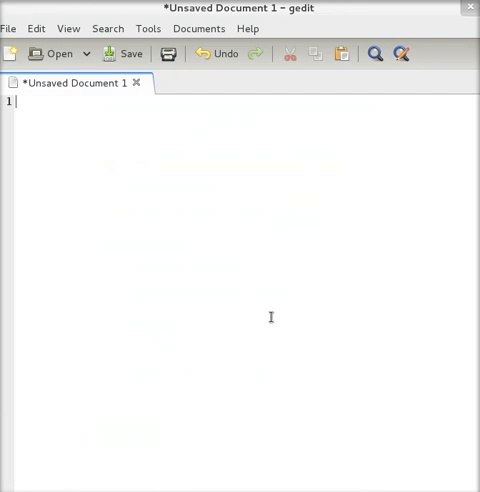